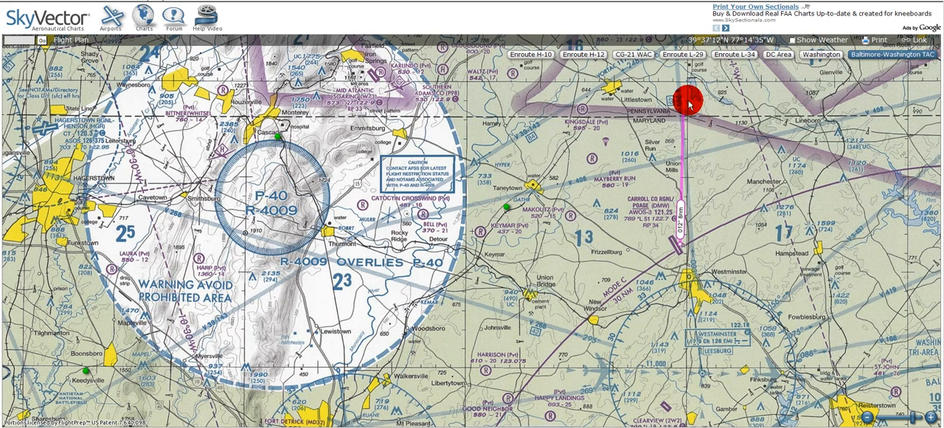
Step: Drag the heading images and calculator window into place over the chart's plotted leg
left_click_drag(686, 98, 678, 240)
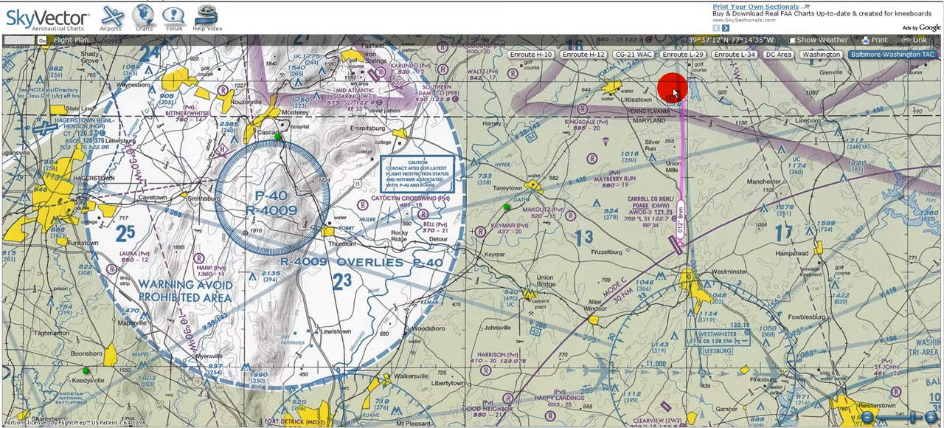
mouse_move(728, 259)
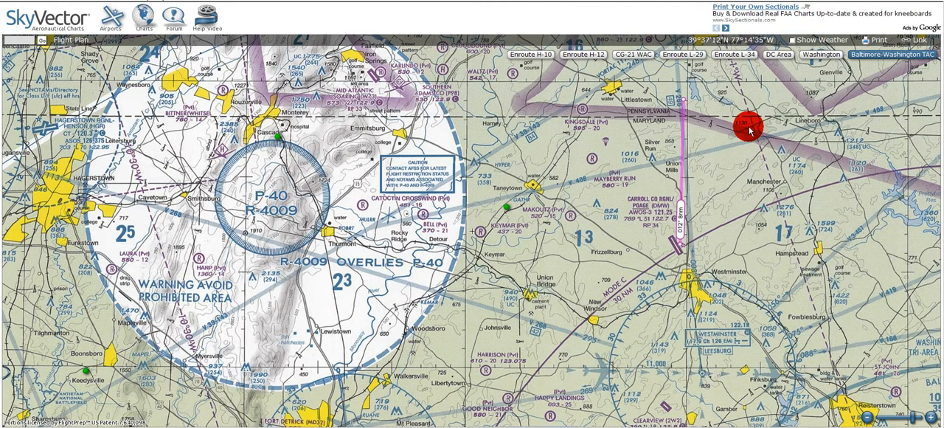
mouse_move(677, 310)
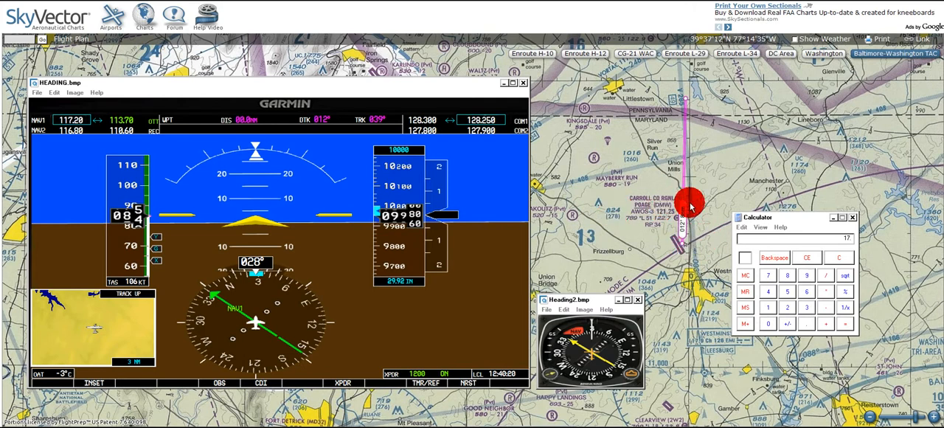
mouse_move(685, 192)
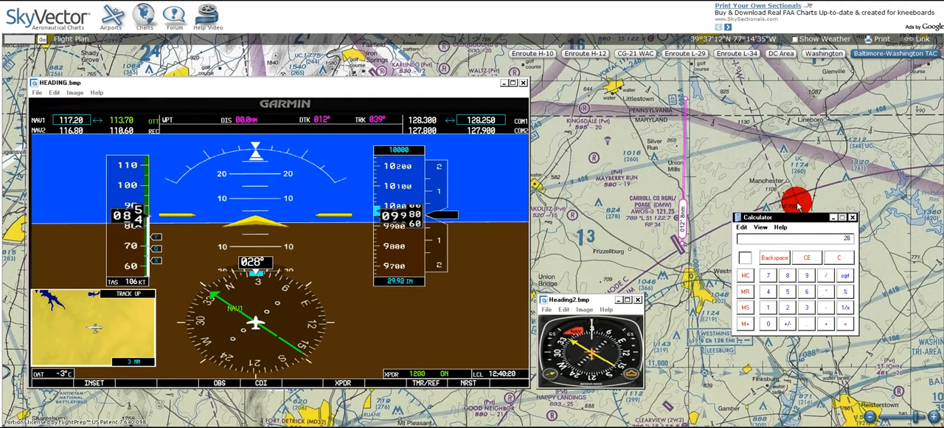
mouse_move(738, 74)
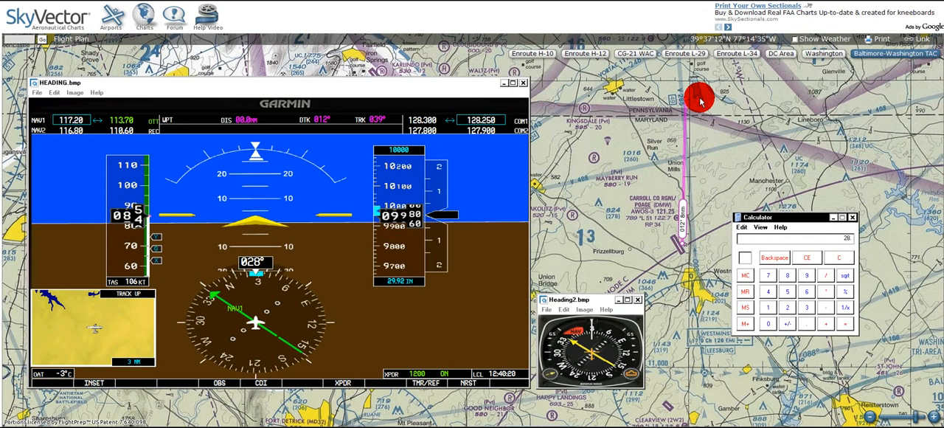
mouse_move(770, 185)
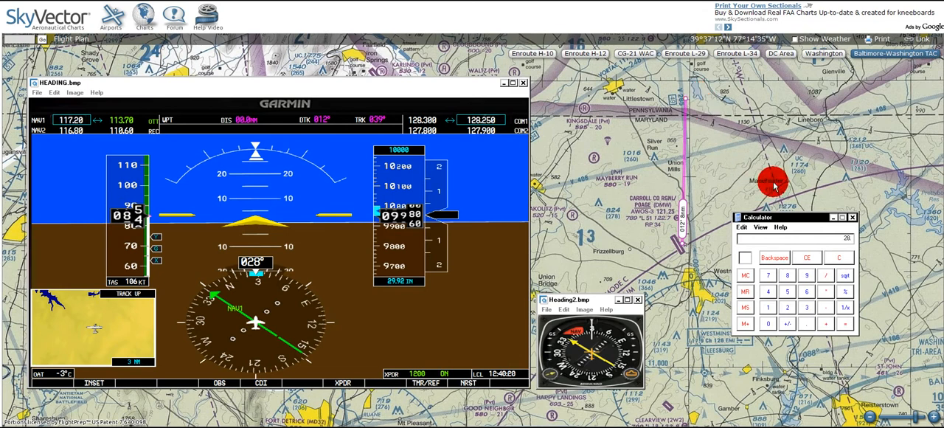